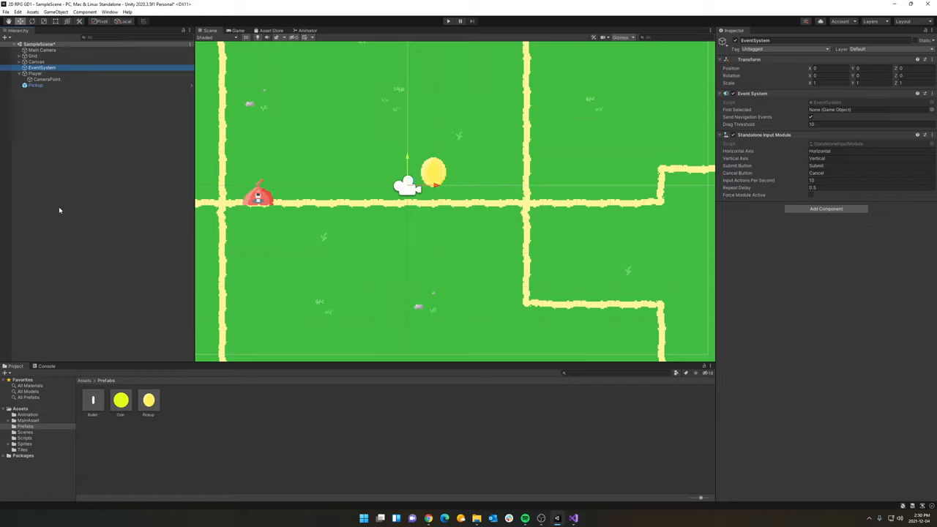
# Select the player and briefly run the game, then stop it
pyautogui.click(34, 74)
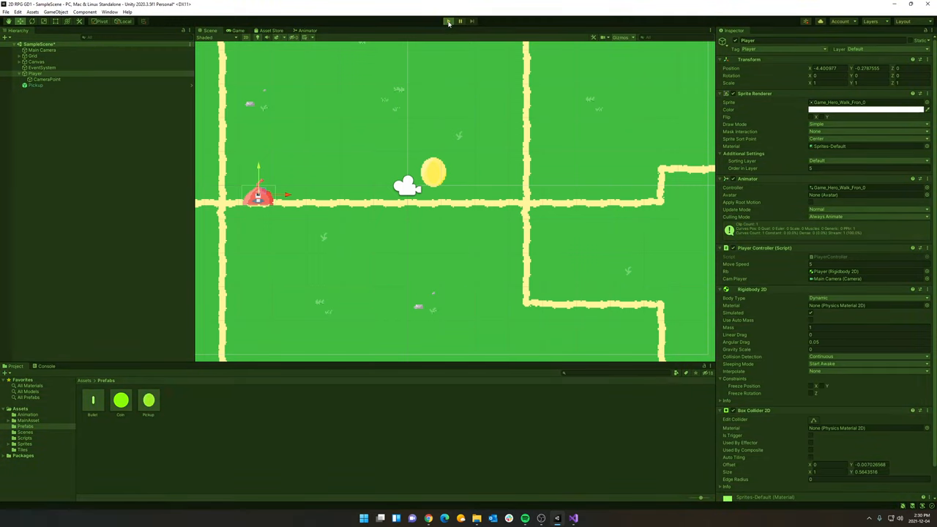
pyautogui.click(447, 20)
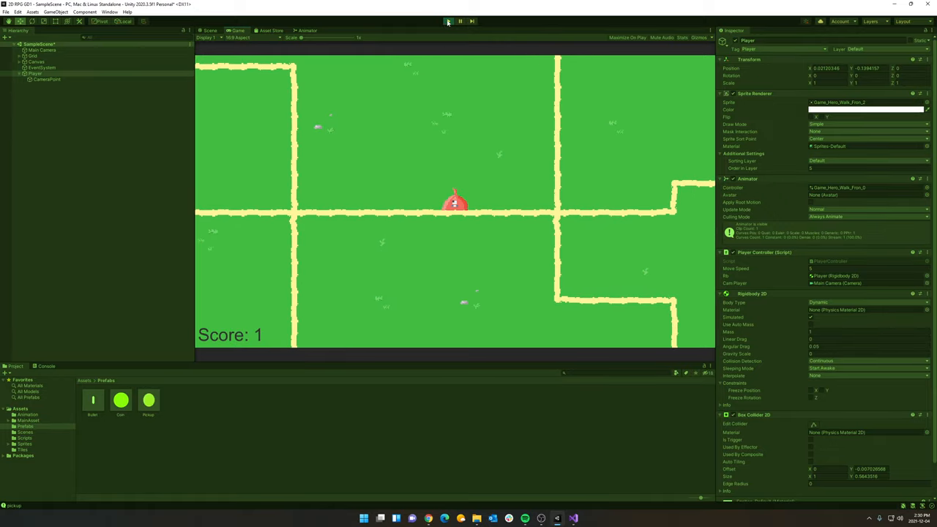
pyautogui.click(446, 21)
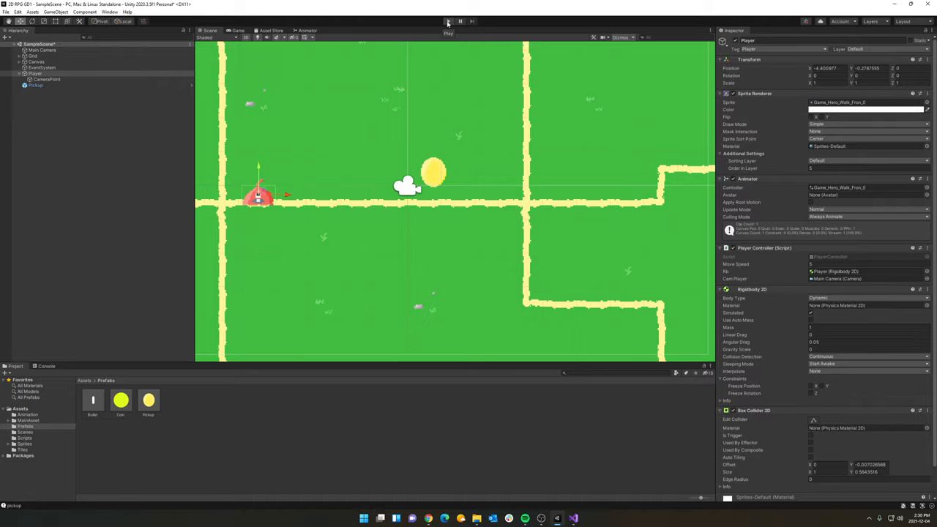
# Dock the Animator graph under the Scene view and open Assets > Sprites
pyautogui.click(307, 30)
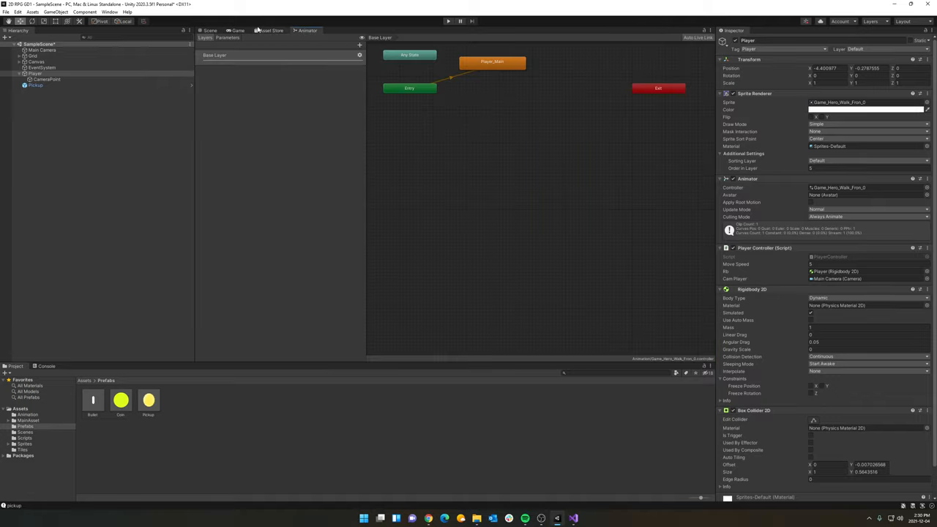
pyautogui.click(210, 30)
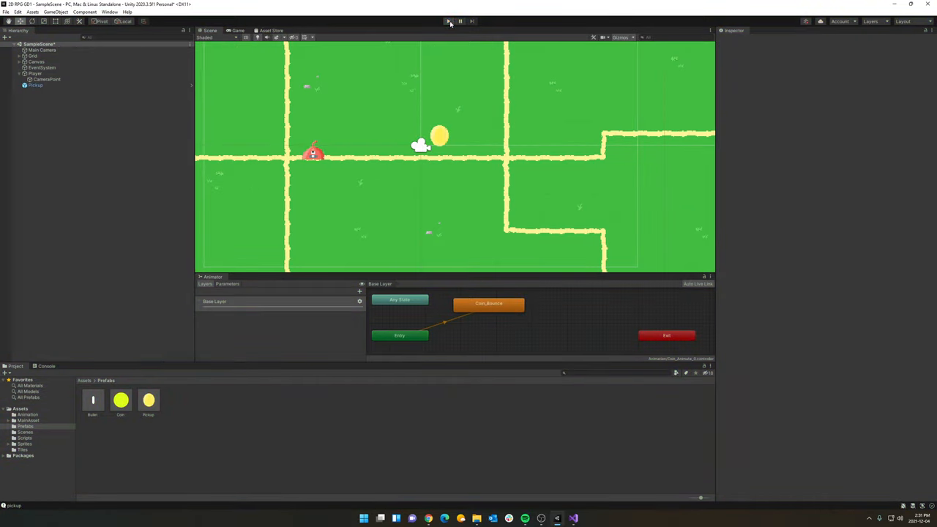
pyautogui.click(448, 20)
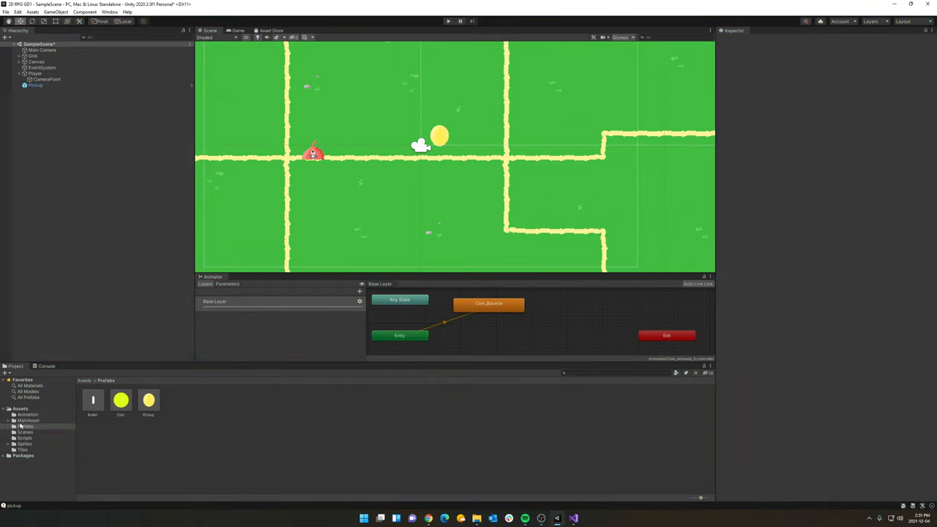
pyautogui.click(25, 442)
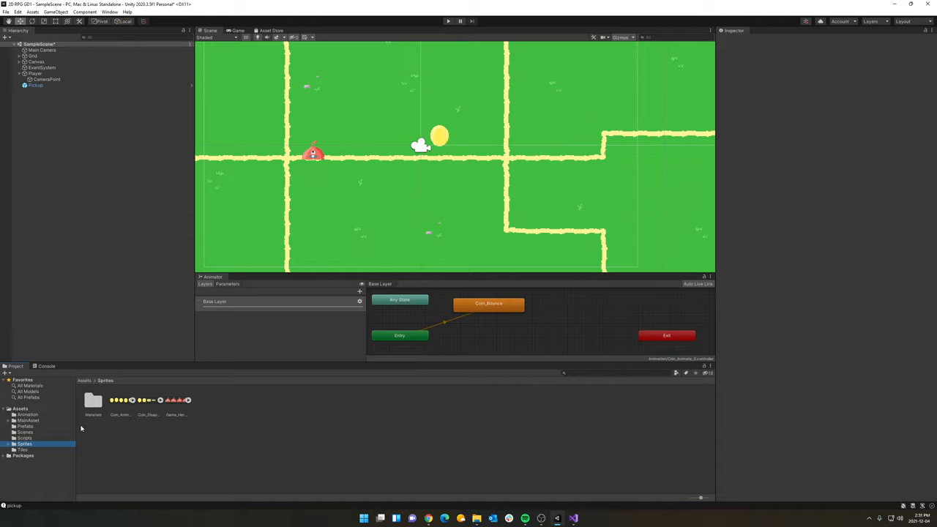
# Create a Coin_Destroy clip from the Coin_Disappear frames, saved in Assets/Animation
pyautogui.click(146, 400)
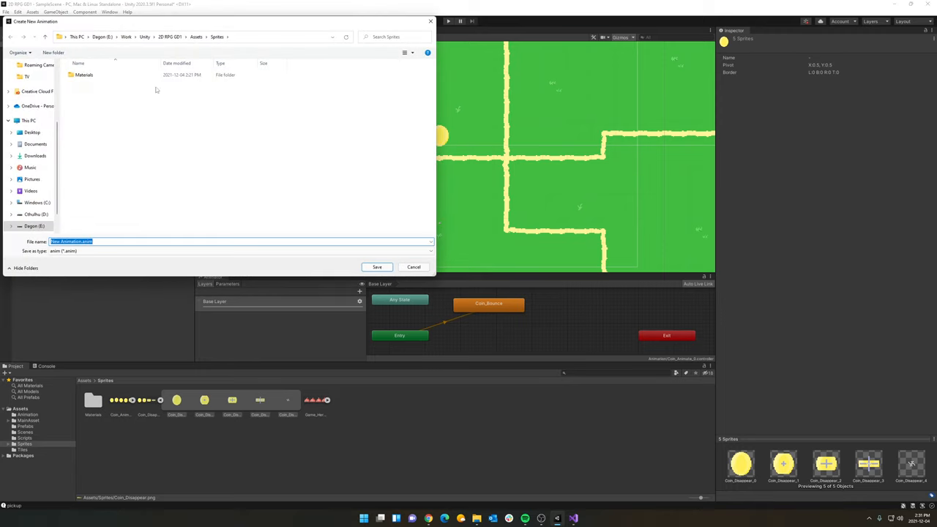
pyautogui.click(218, 37)
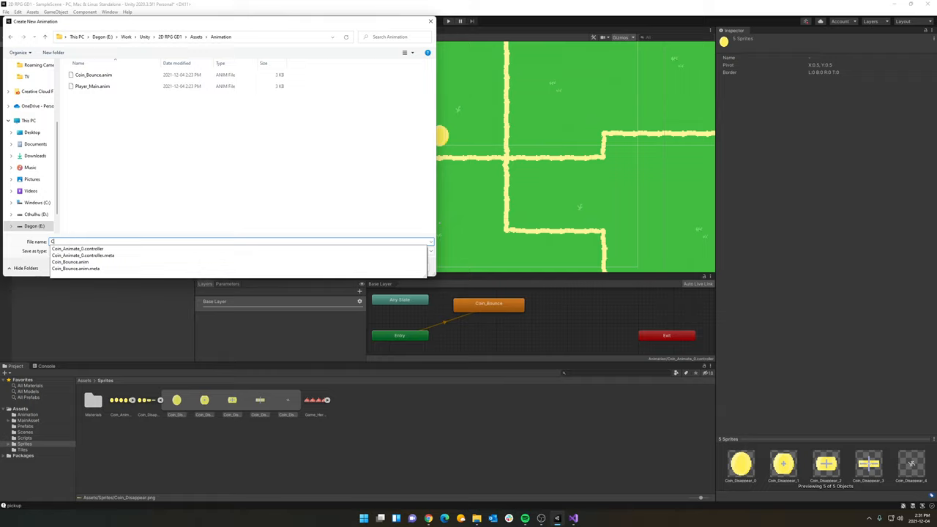
pyautogui.write('Coin_Destroy')
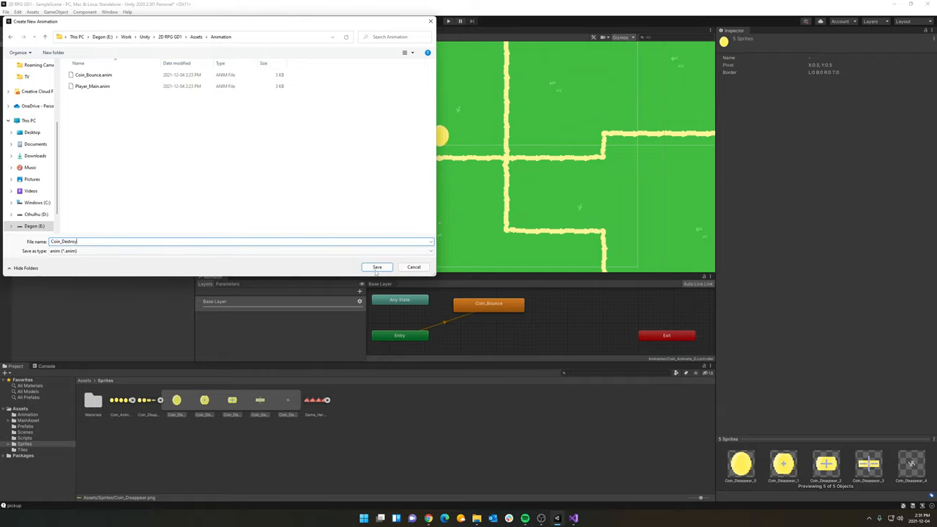
pyautogui.click(377, 268)
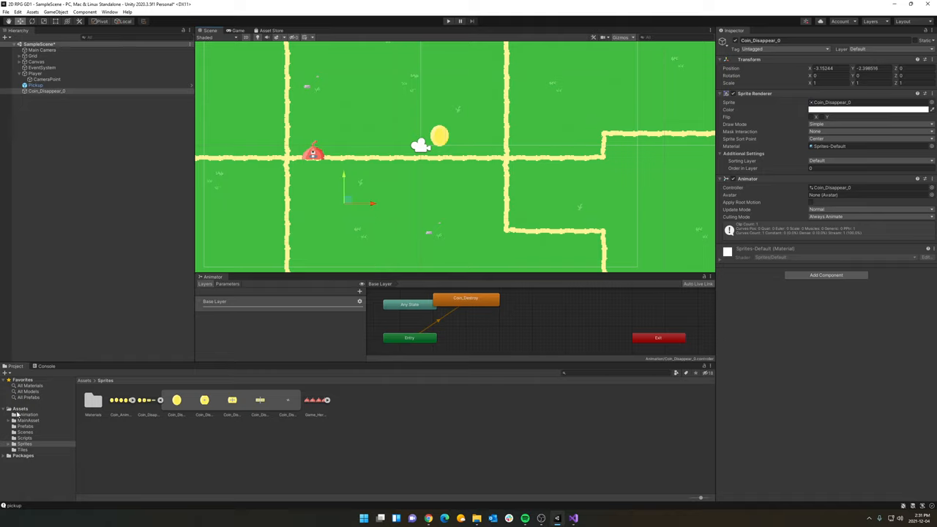
pyautogui.click(27, 415)
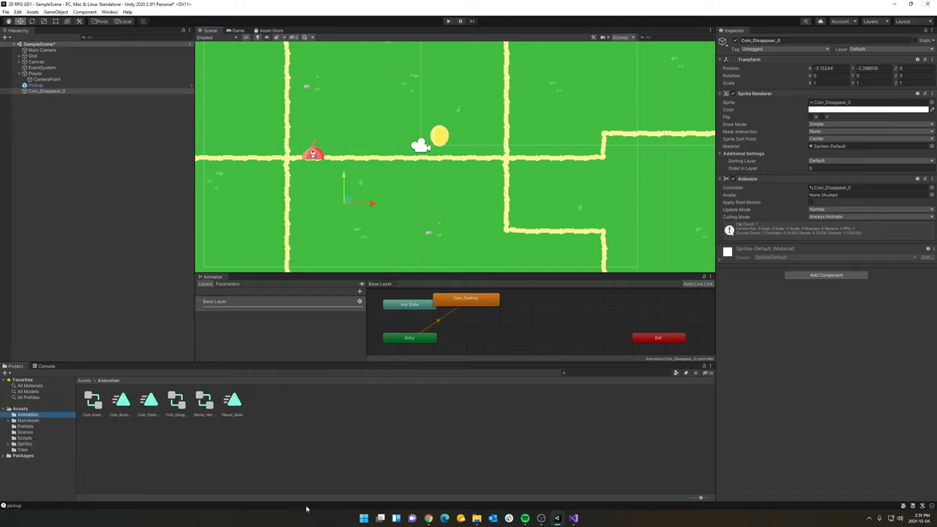
pyautogui.click(148, 400)
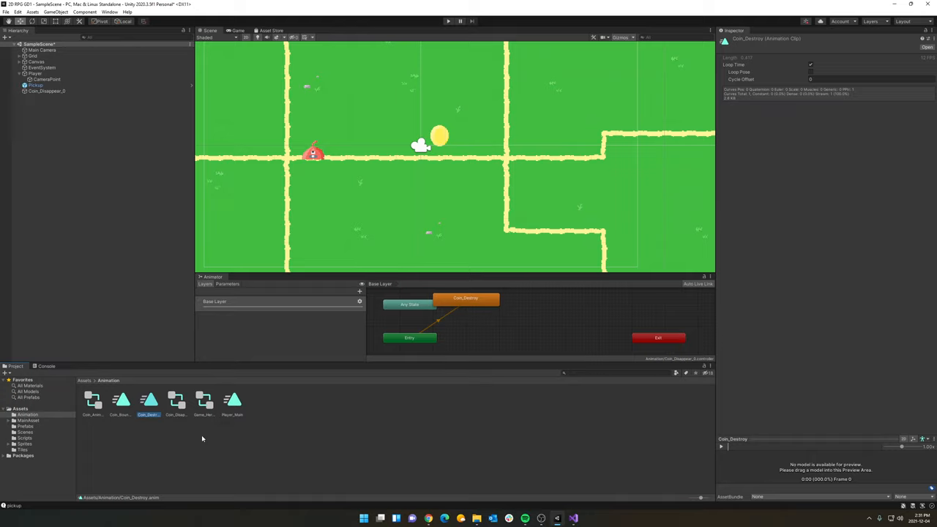
pyautogui.moveTo(227, 363)
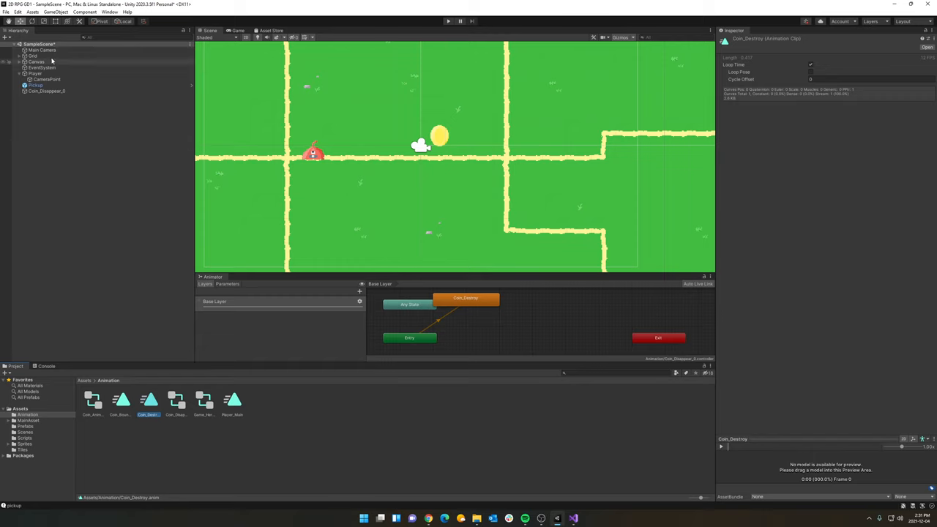
# Select Pickup and add the Coin_Destroy clip as a state in its Animator
pyautogui.click(30, 85)
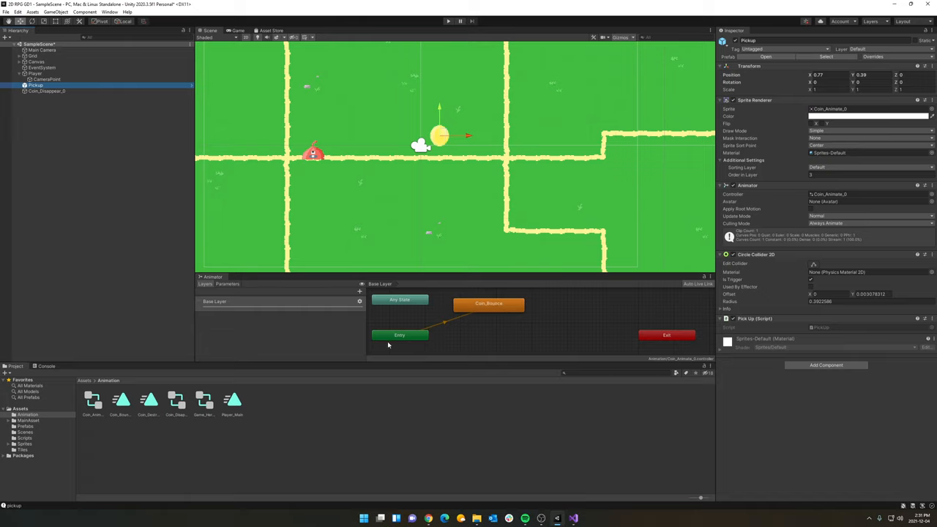
pyautogui.moveTo(480, 320)
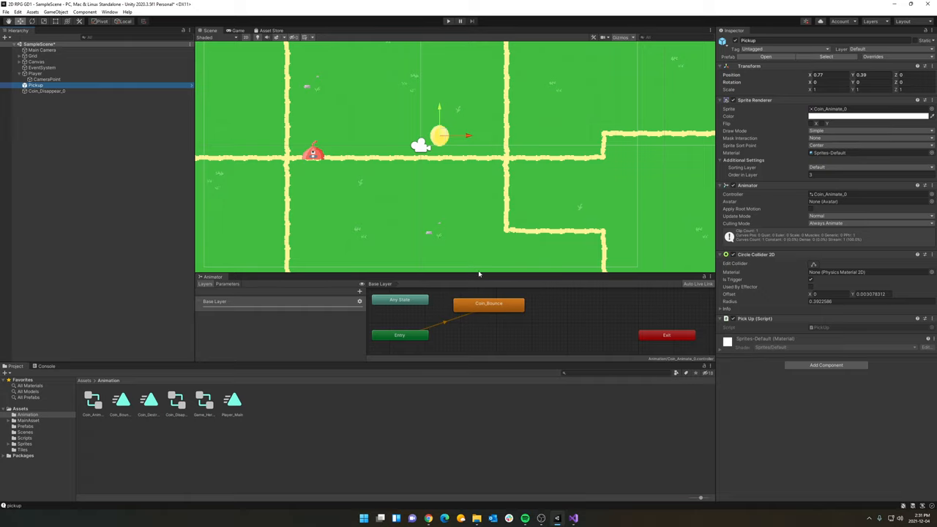
pyautogui.moveTo(380, 308)
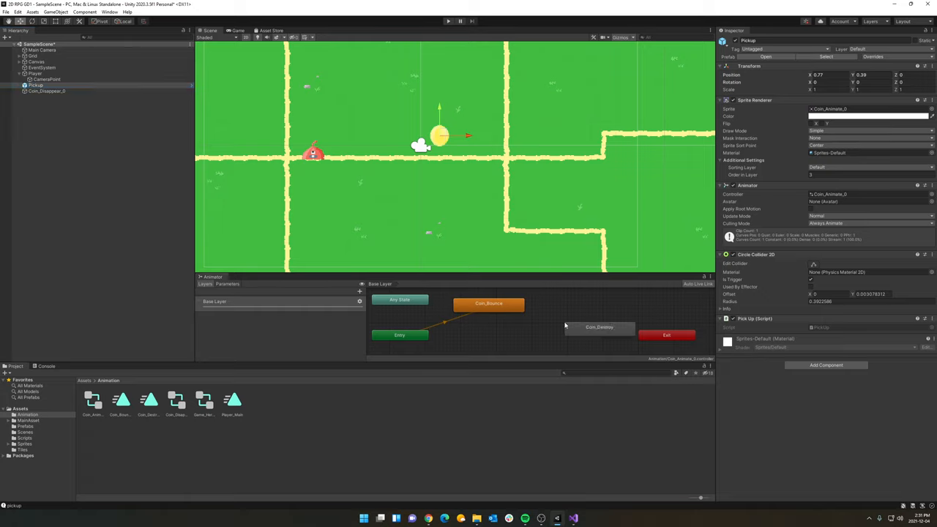
pyautogui.click(598, 328)
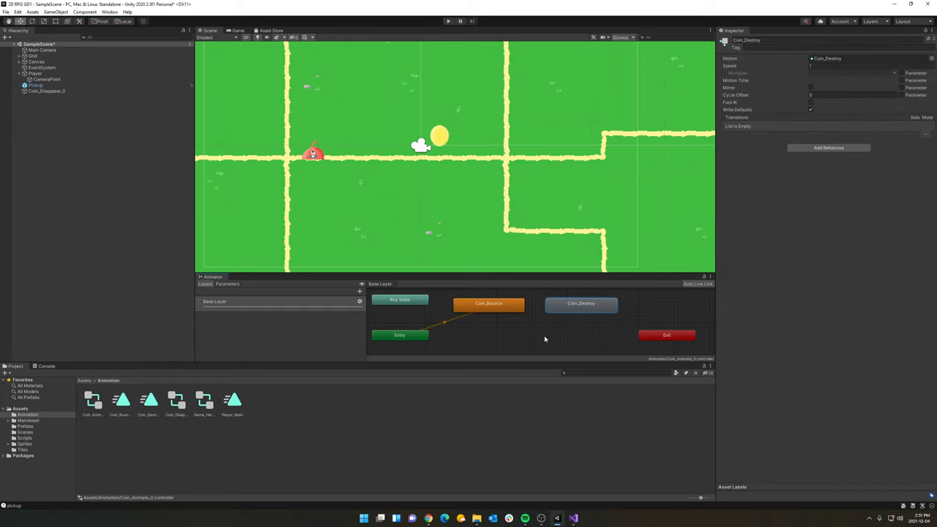
# With the game running, make a transition from the Entry node to Coin_Destroy
pyautogui.click(447, 20)
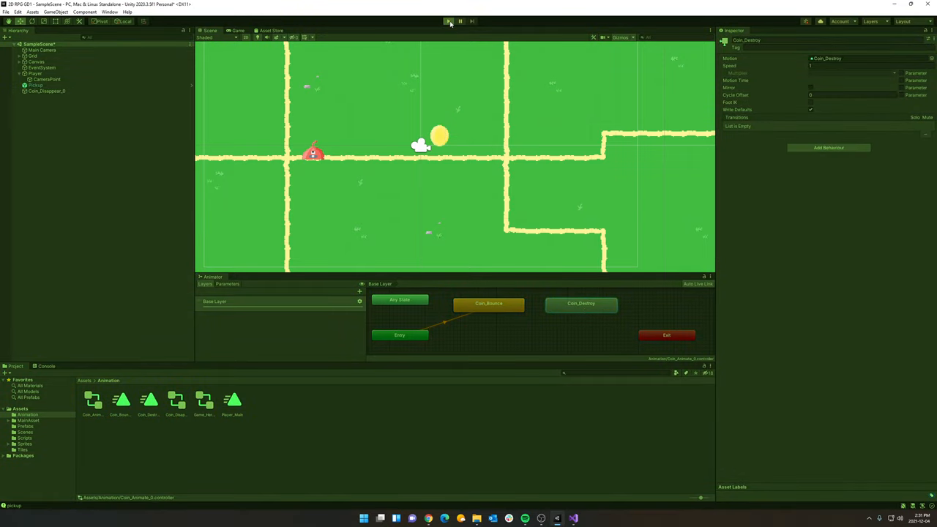
pyautogui.click(446, 20)
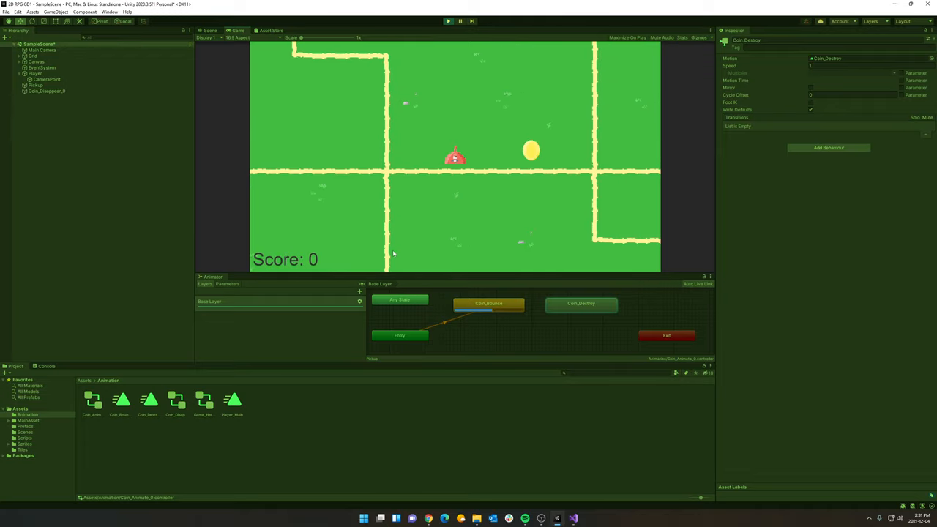
pyautogui.rightClick(398, 334)
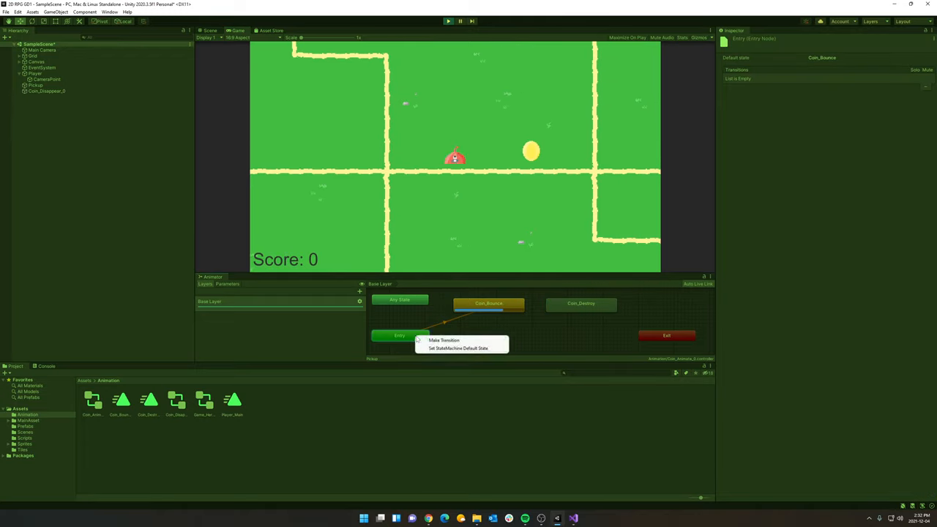
pyautogui.click(443, 339)
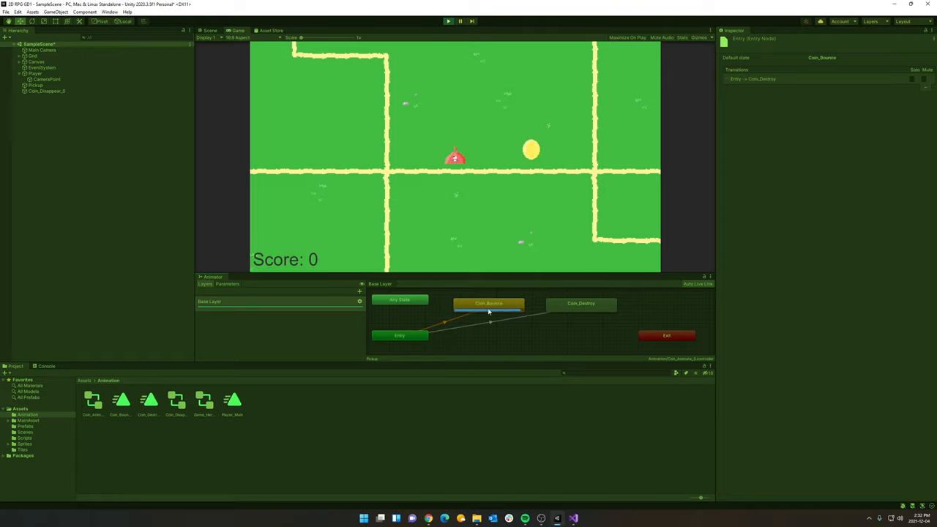
pyautogui.click(440, 324)
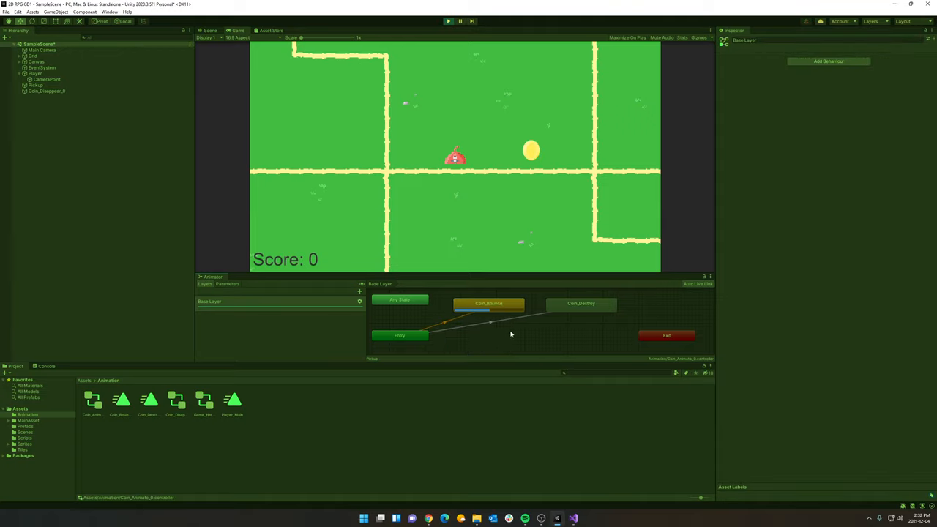
pyautogui.moveTo(499, 324)
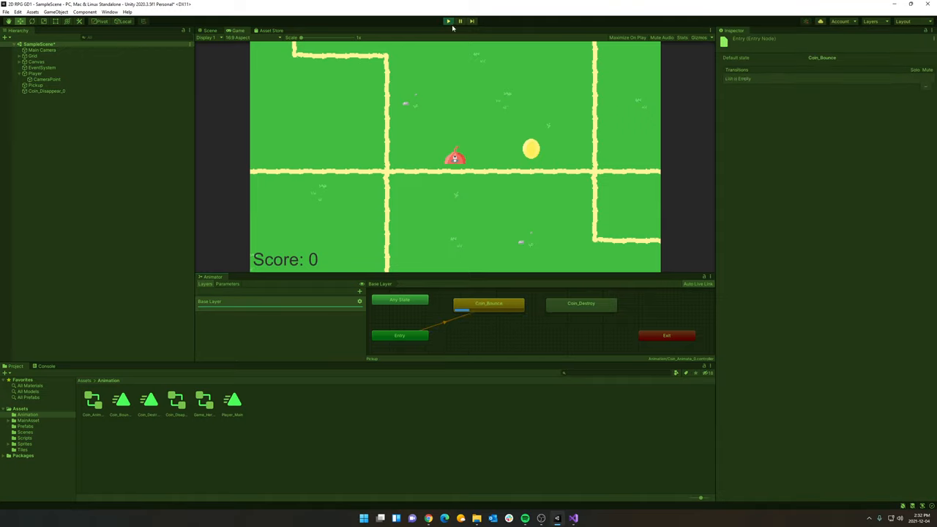
# Transition Coin_Bounce to Coin_Destroy, set its speed to 0.5, and test-run
pyautogui.click(488, 305)
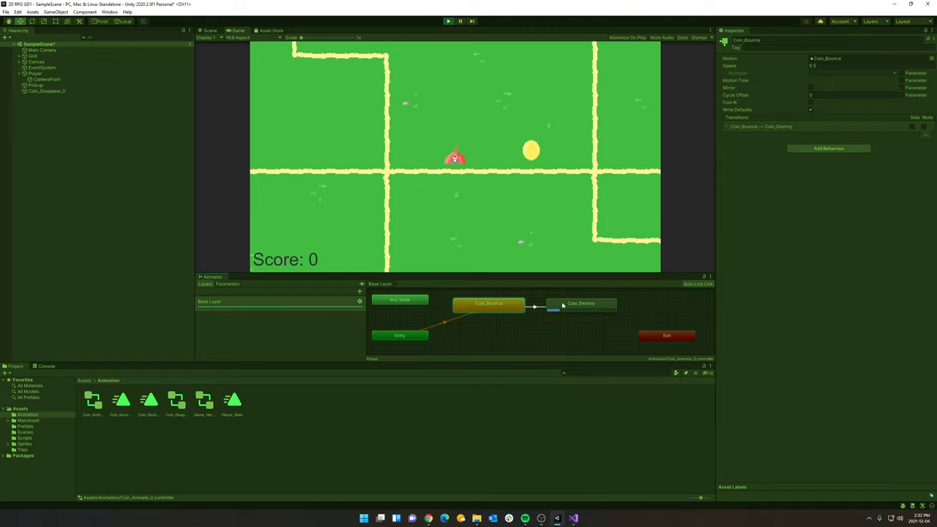
pyautogui.click(582, 304)
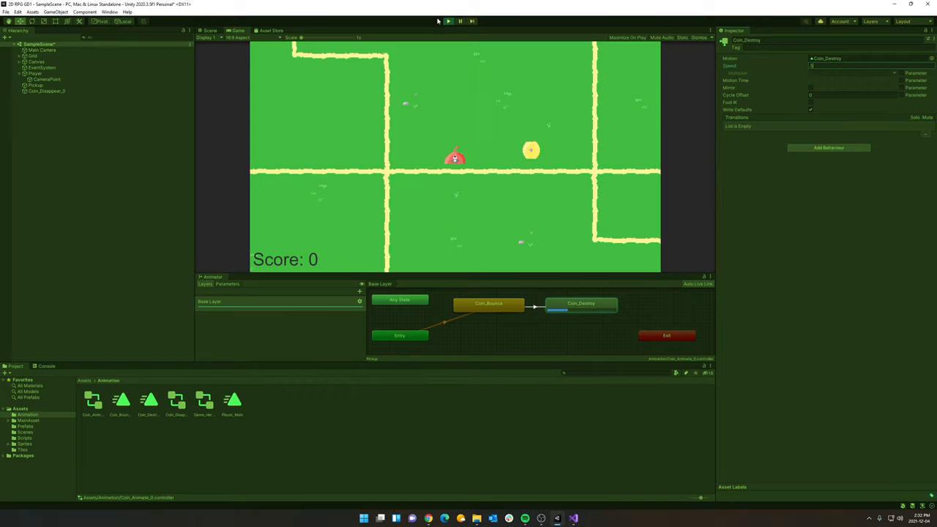
pyautogui.click(447, 20)
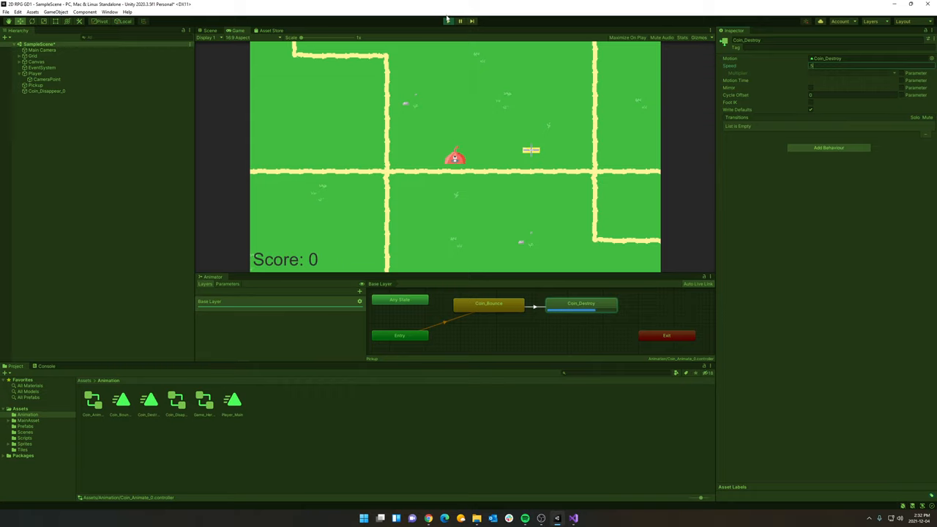
pyautogui.click(448, 20)
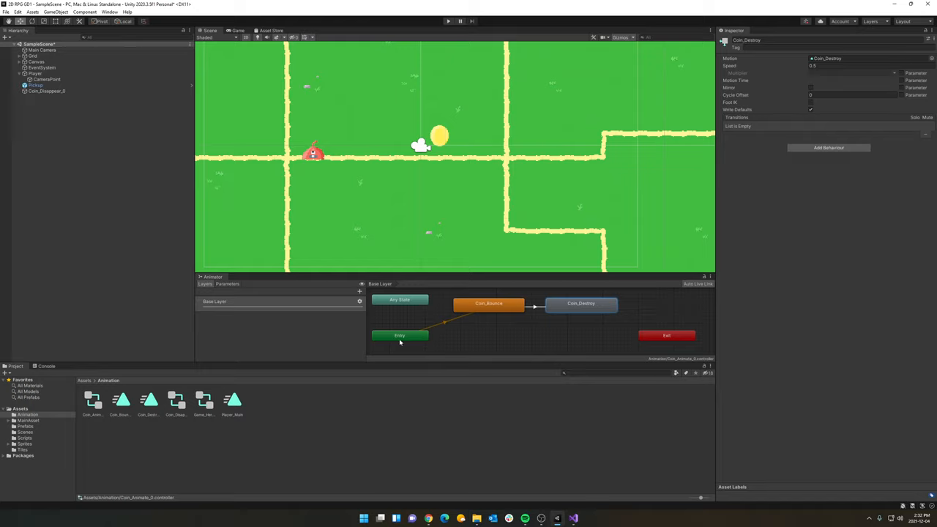
pyautogui.moveTo(494, 308)
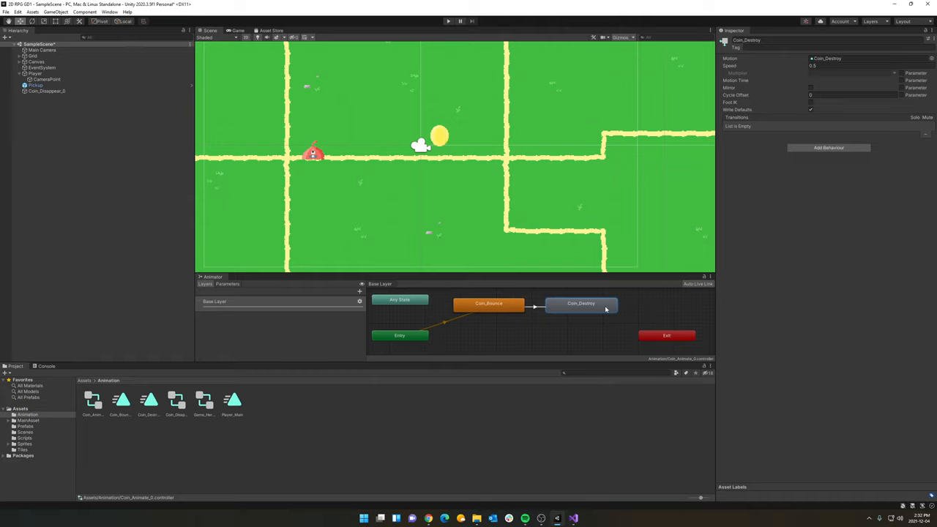
# Turn off Has Exit Time on the Coin_Bounce→Coin_Destroy transition, then test-run briefly
pyautogui.click(533, 304)
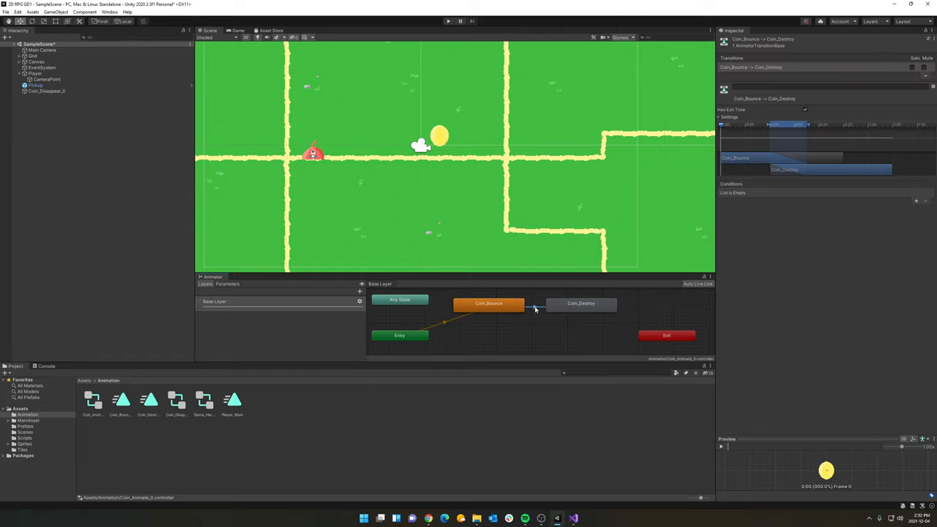
pyautogui.click(805, 109)
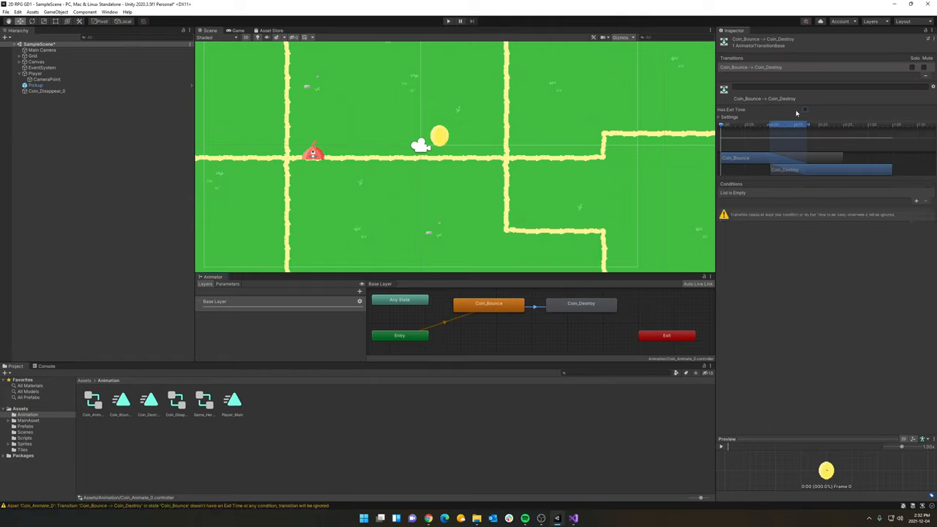
pyautogui.click(448, 21)
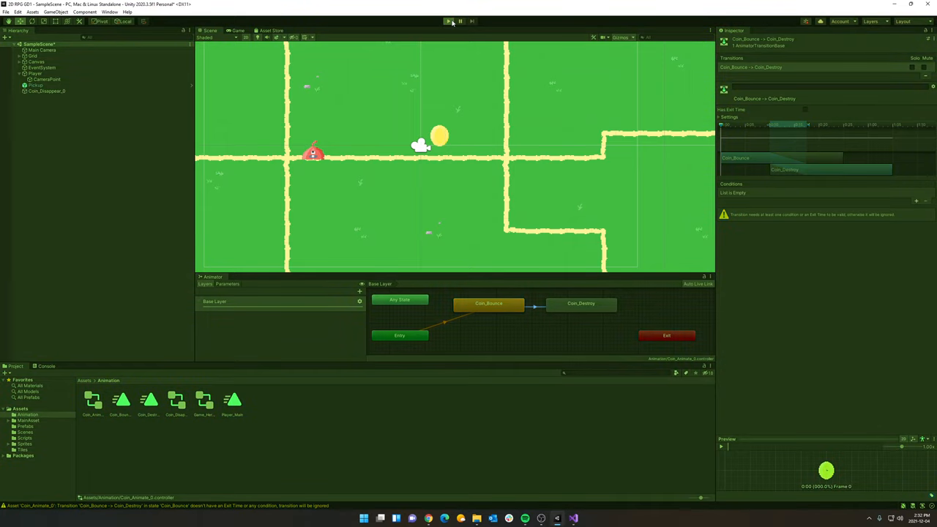
pyautogui.click(447, 20)
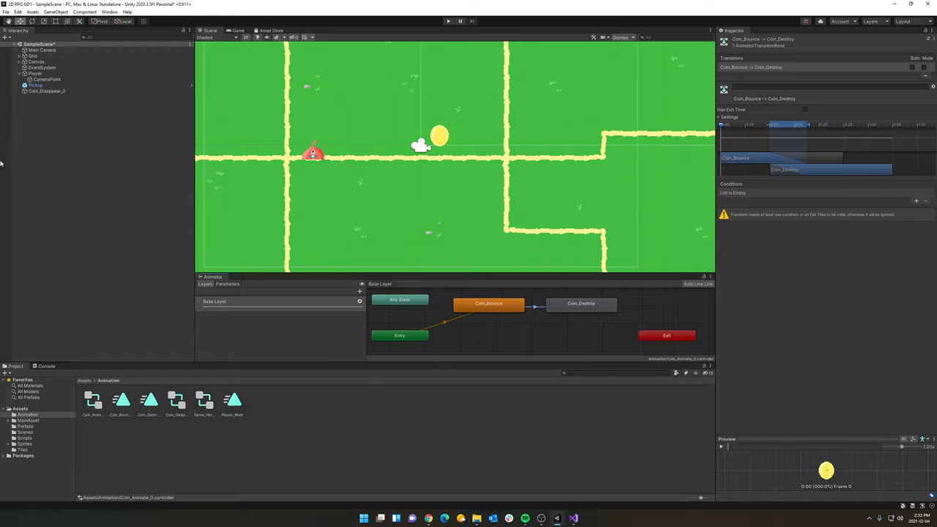
# Select the Pickup coin and switch to PickUp.cs in Visual Studio
pyautogui.click(35, 85)
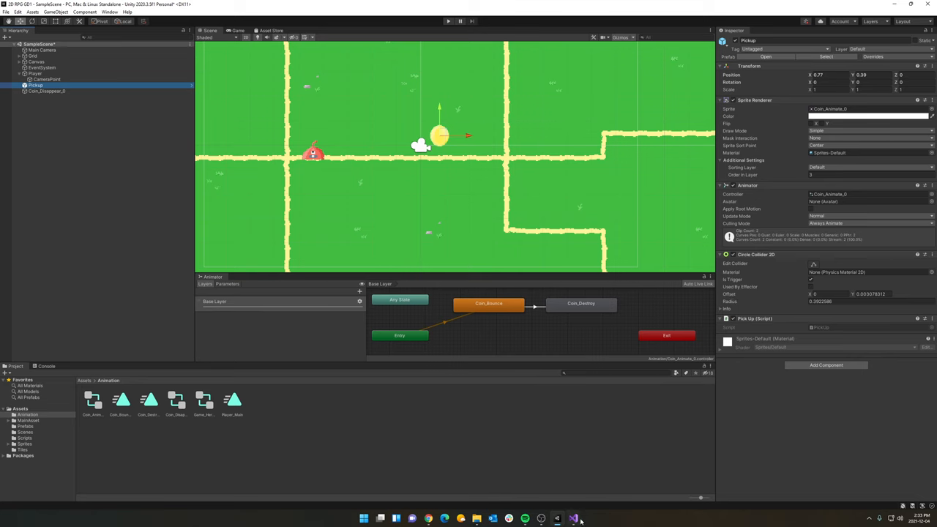
pyautogui.click(570, 517)
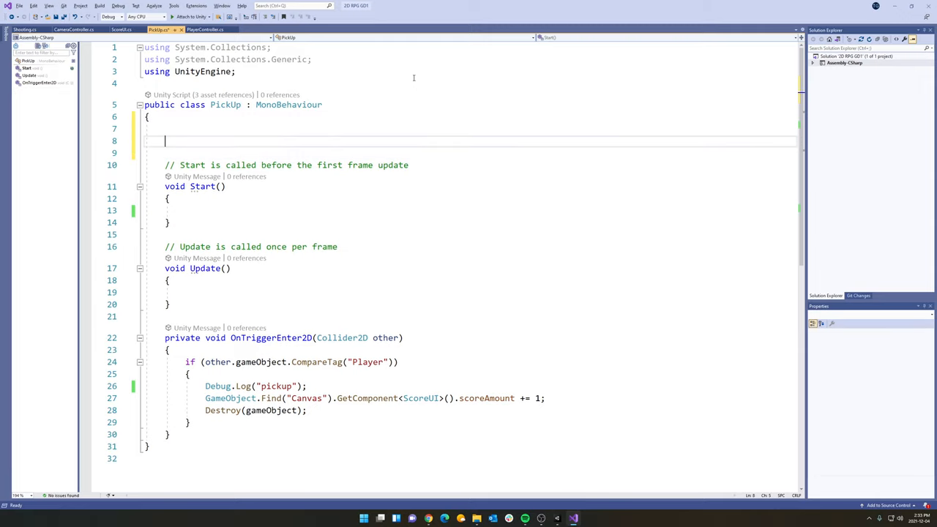
# Declare 'public Animator myAnim;' and set myAnim = GetComponent<Animator>() in Start, then save
pyautogui.write('public Anim')
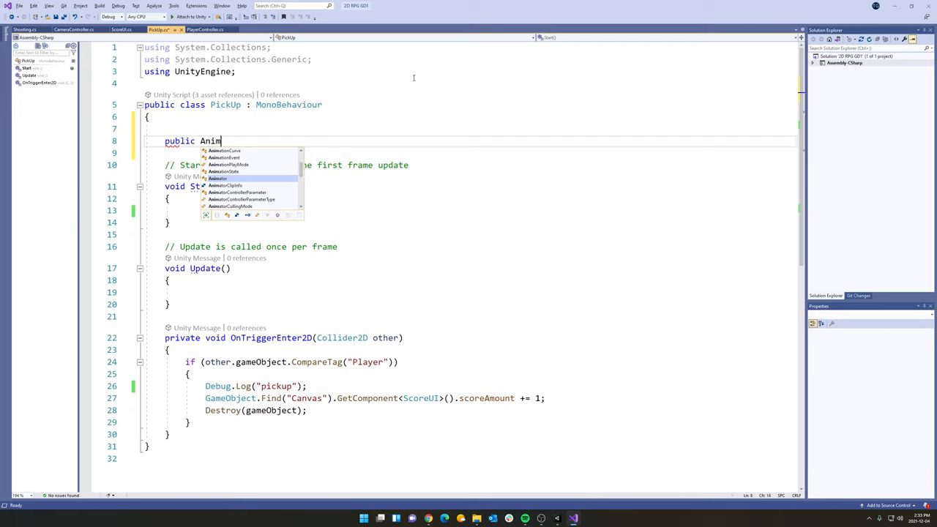
pyautogui.write('ator myAnim;')
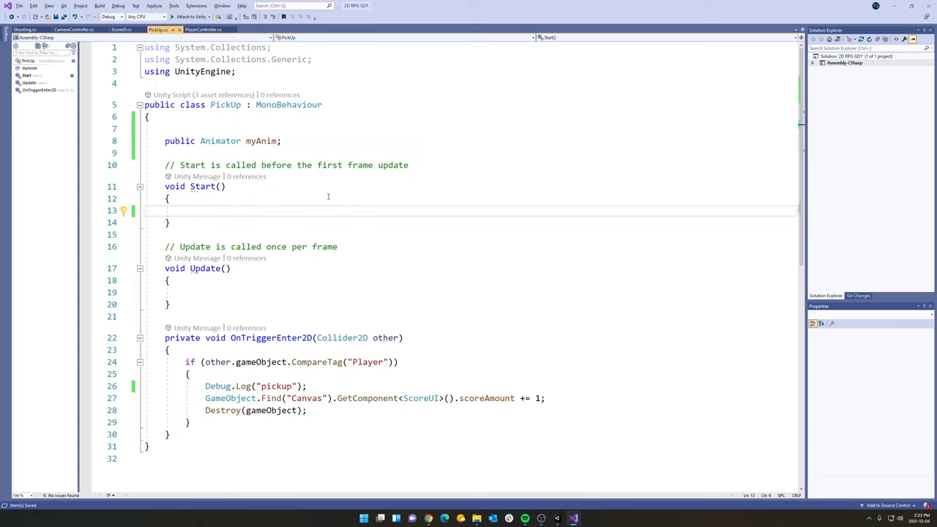
pyautogui.write('myAnim')
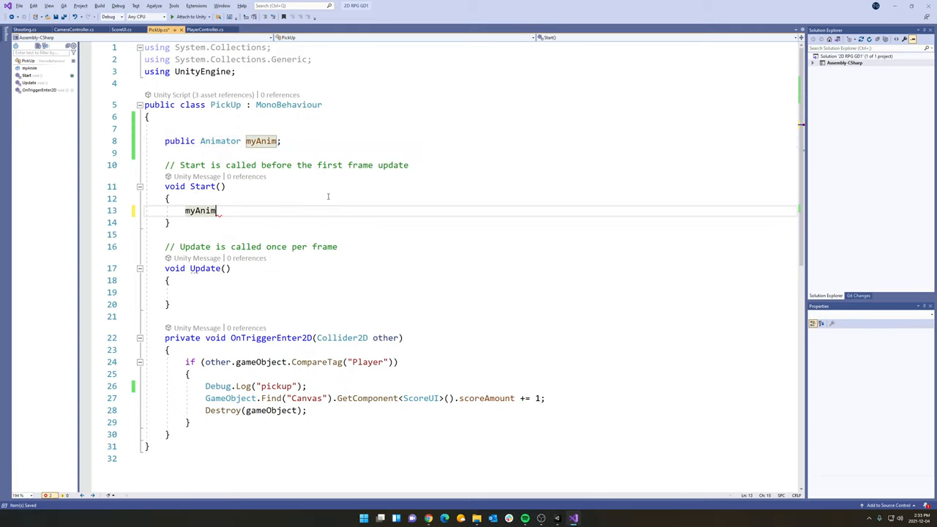
pyautogui.write('= getComponent<>')
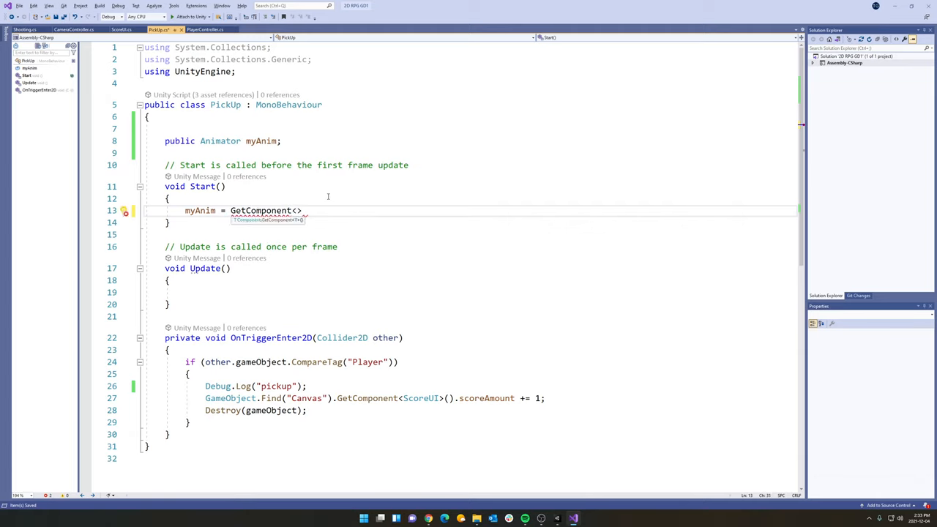
pyautogui.write('Animator')
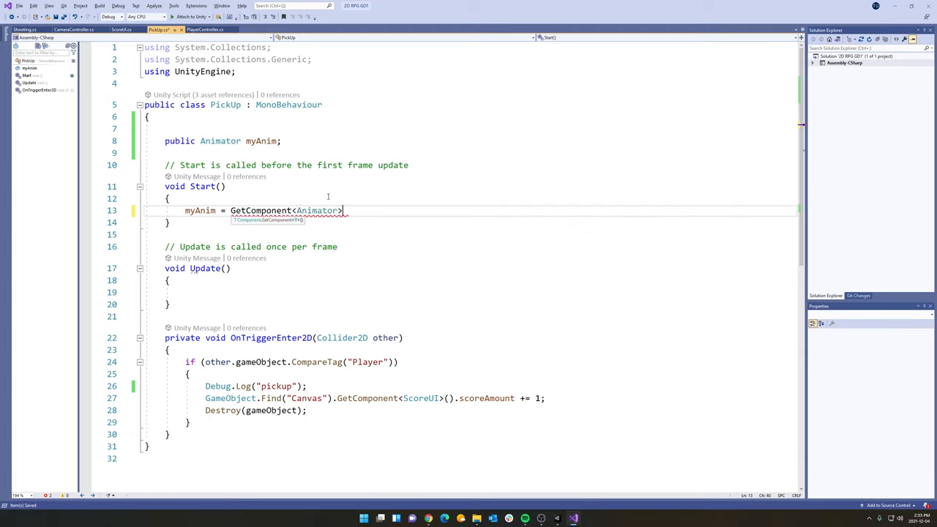
pyautogui.write('();')
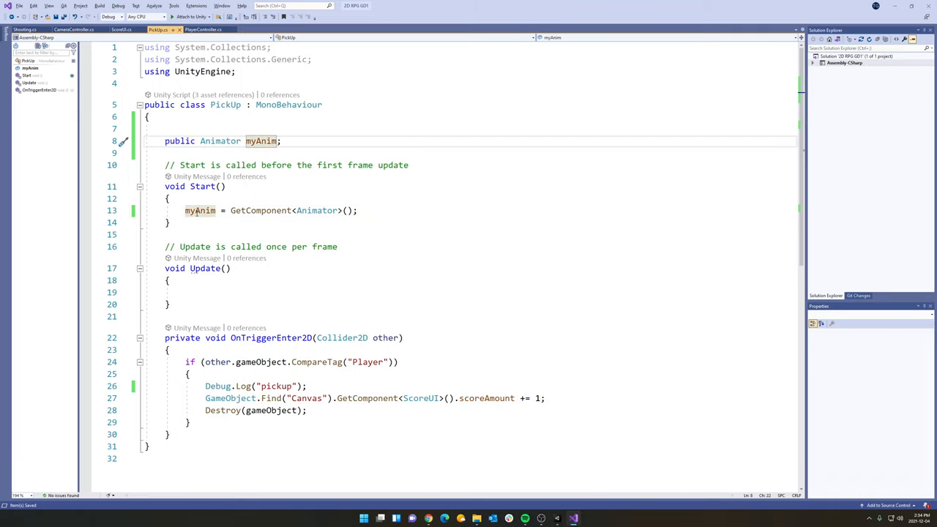
pyautogui.moveTo(317, 210)
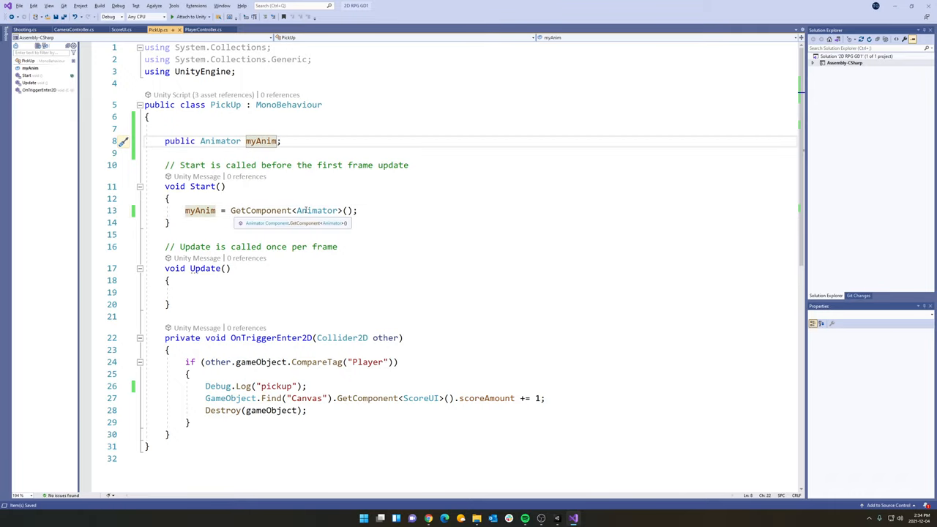
pyautogui.click(373, 211)
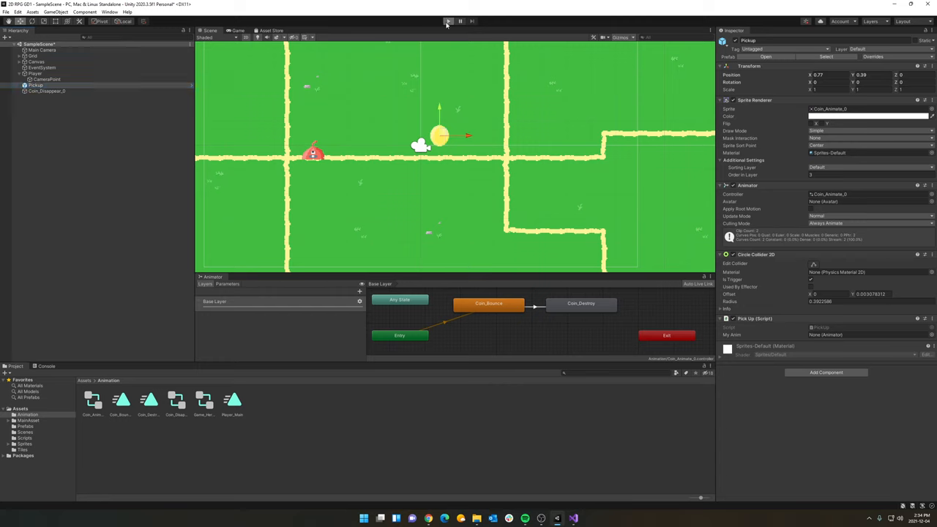
# Run the game to confirm My Anim holds the coin's Animator, then stop
pyautogui.click(446, 20)
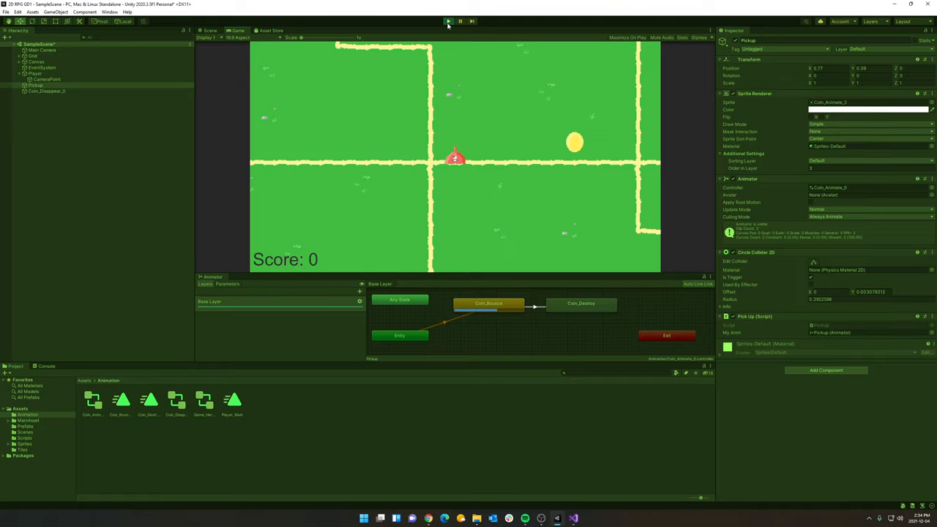
pyautogui.click(447, 20)
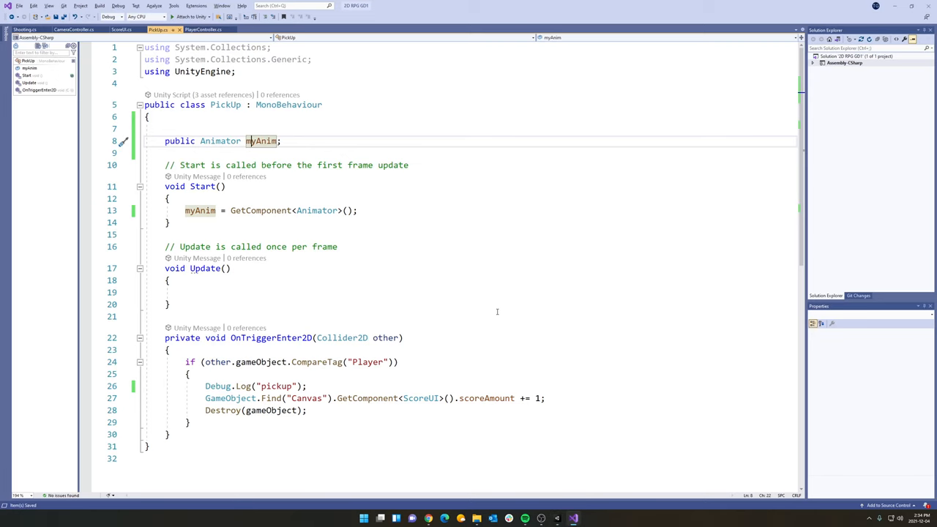
# Comment out Destroy(gameObject) and start typing myAnim.Play("Coin_Destroy") in the trigger
pyautogui.click(308, 385)
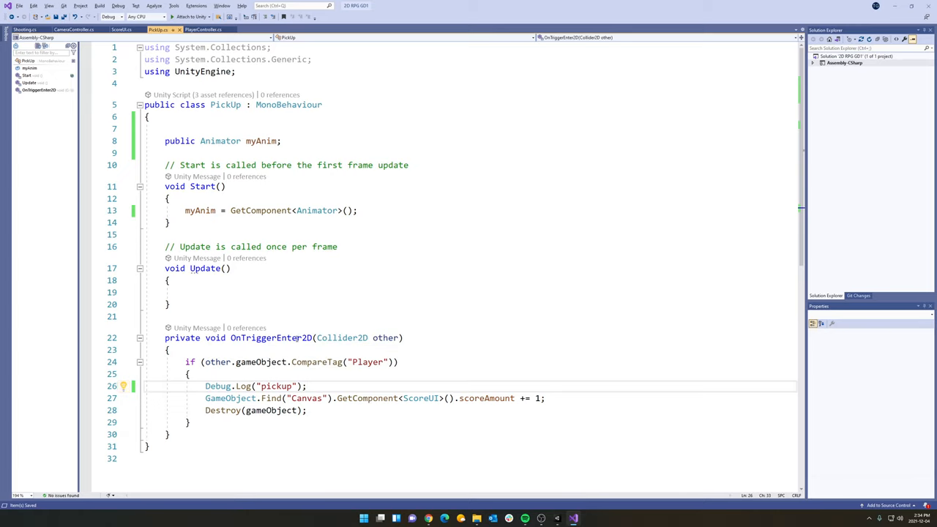
pyautogui.moveTo(247, 386)
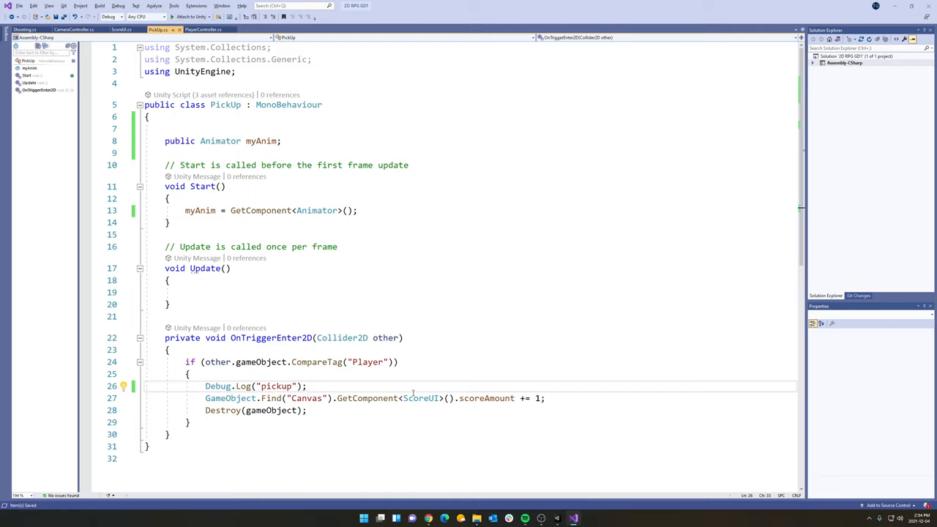
pyautogui.moveTo(176, 407)
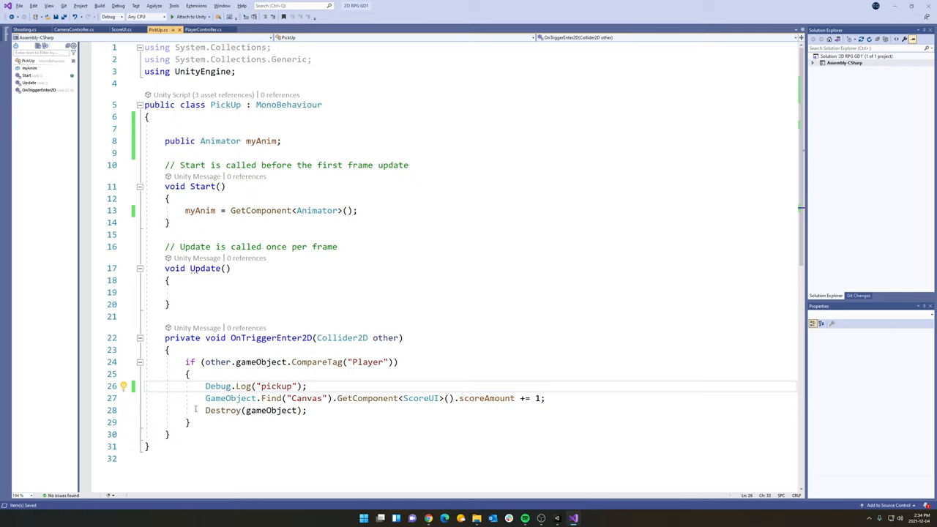
pyautogui.write('//')
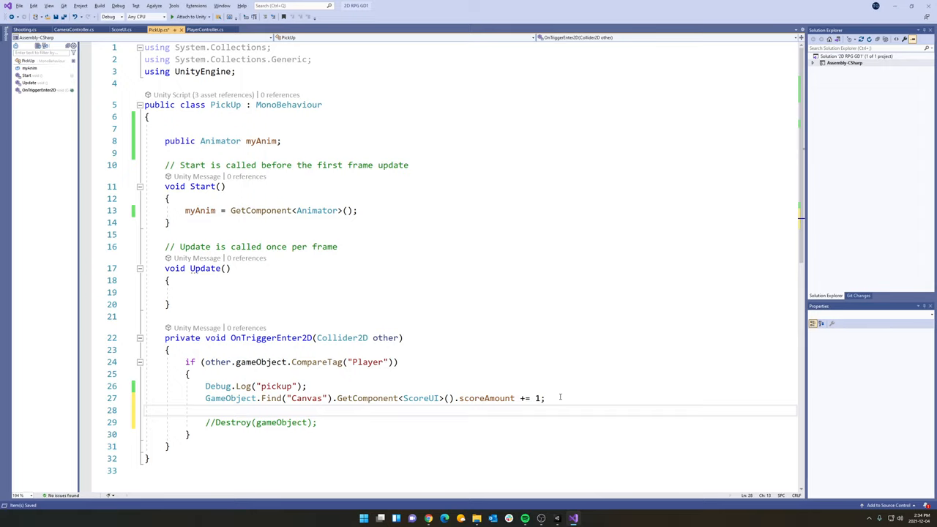
pyautogui.write('myAnim')
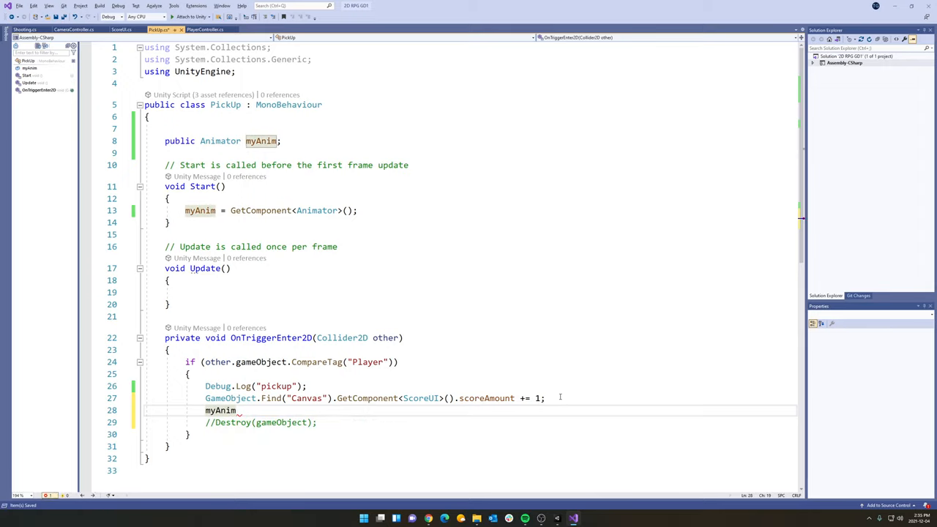
pyautogui.write('.Play')
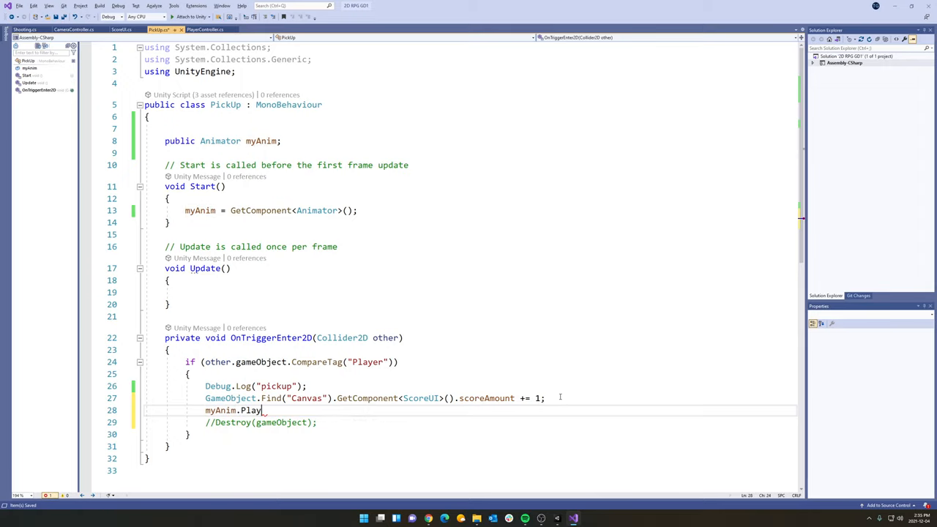
pyautogui.write('(')
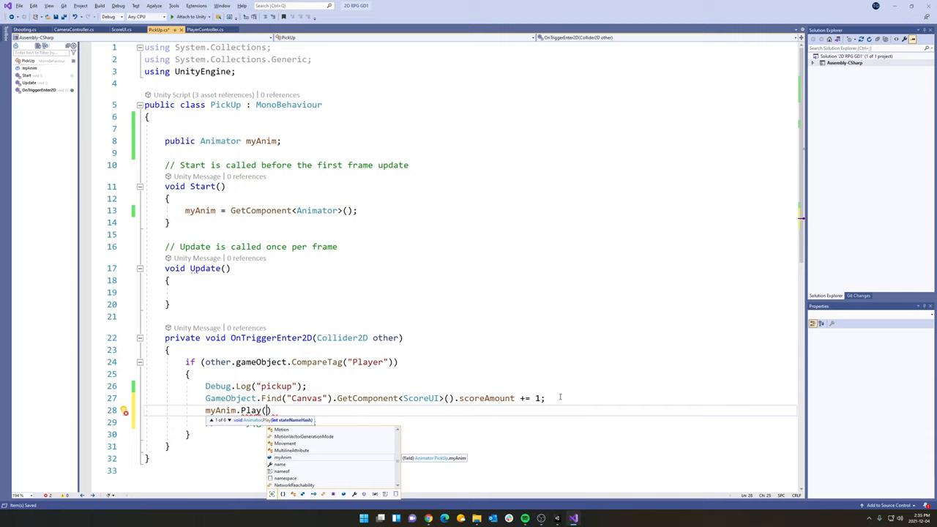
pyautogui.write('"')
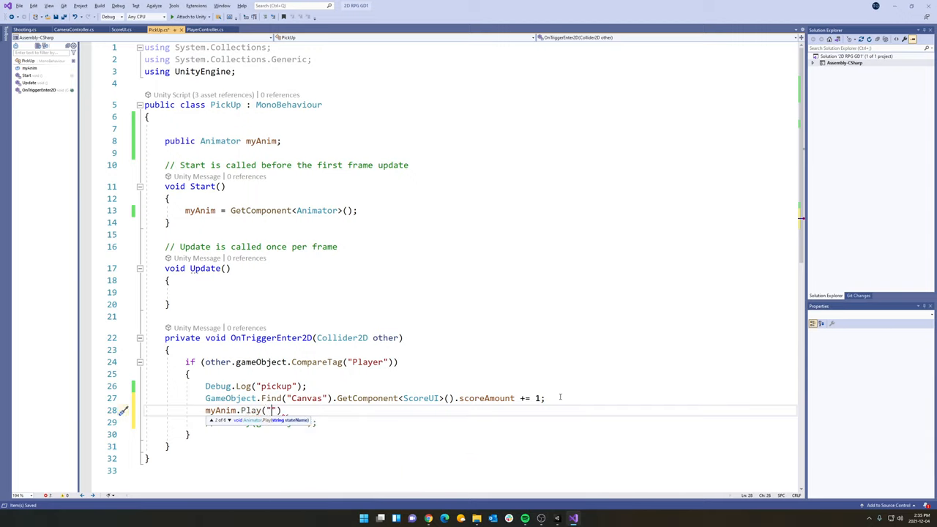
pyautogui.write('Coin_des')
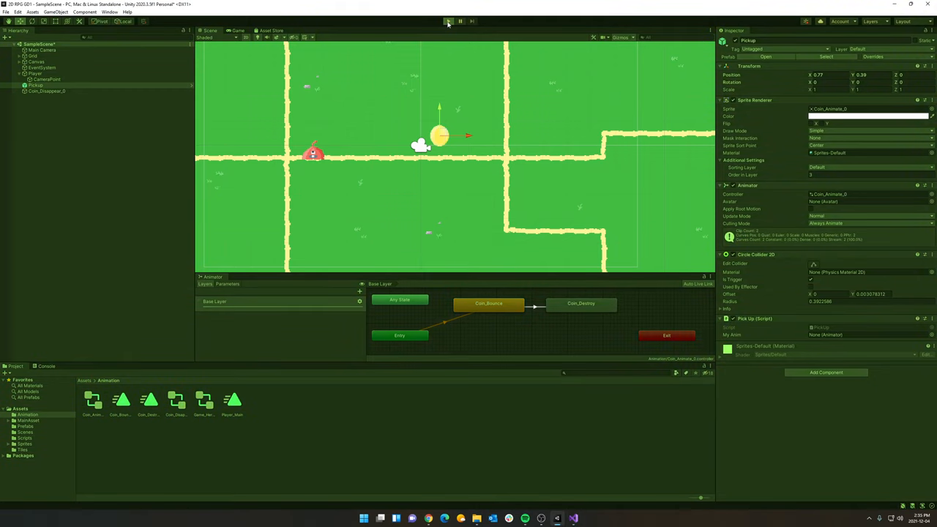
# Test-run the coin pickup in Play mode, then comment out Destroy(gameObject) in PickUp.cs
pyautogui.click(447, 20)
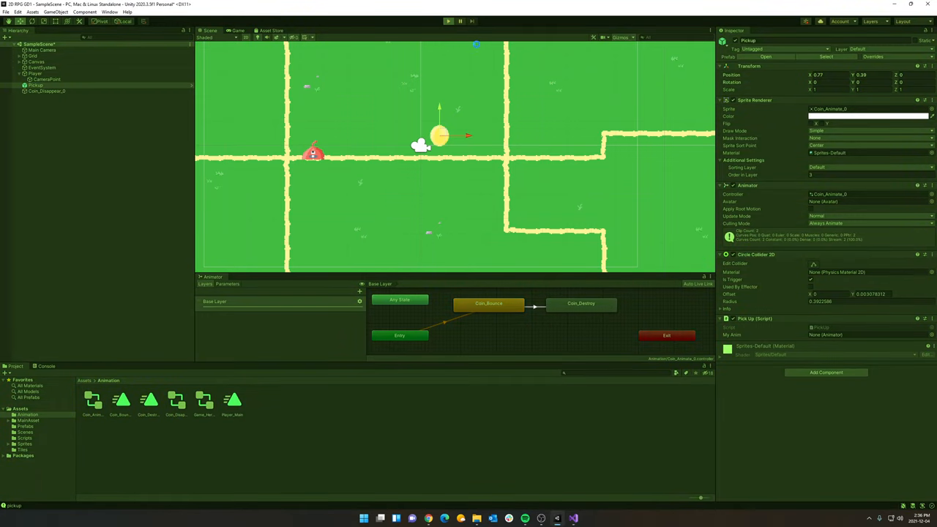
pyautogui.click(448, 20)
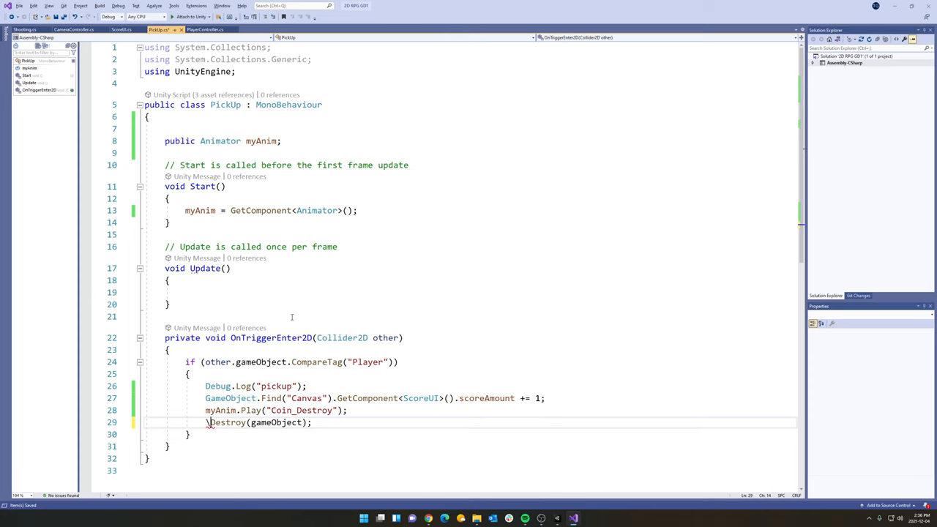
pyautogui.write('//')
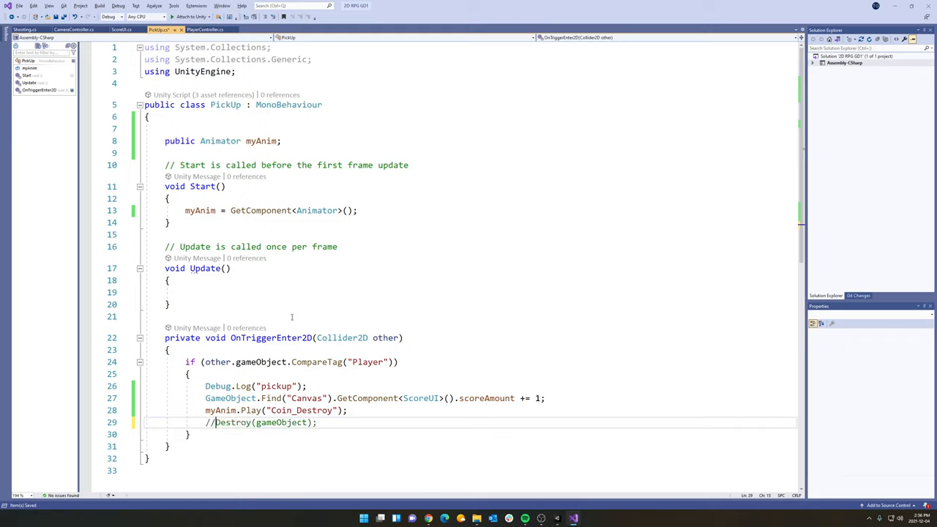